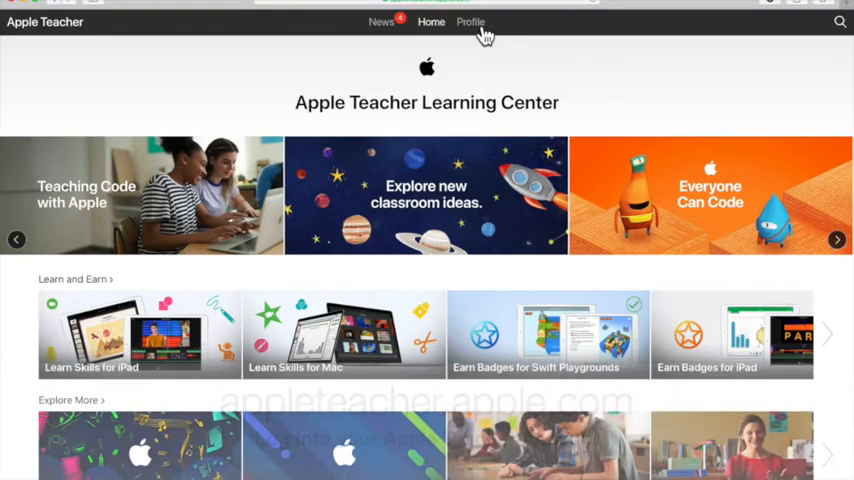
From Profile open Report and Certificate and follow the 'You're an Apple Teacher' link.
{"action": "left_click", "coordinate": [470, 22]}
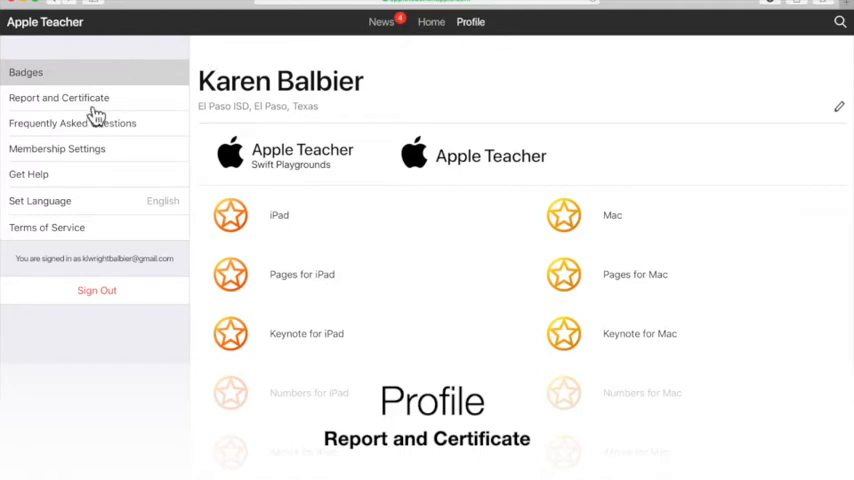
{"action": "left_click", "coordinate": [59, 97]}
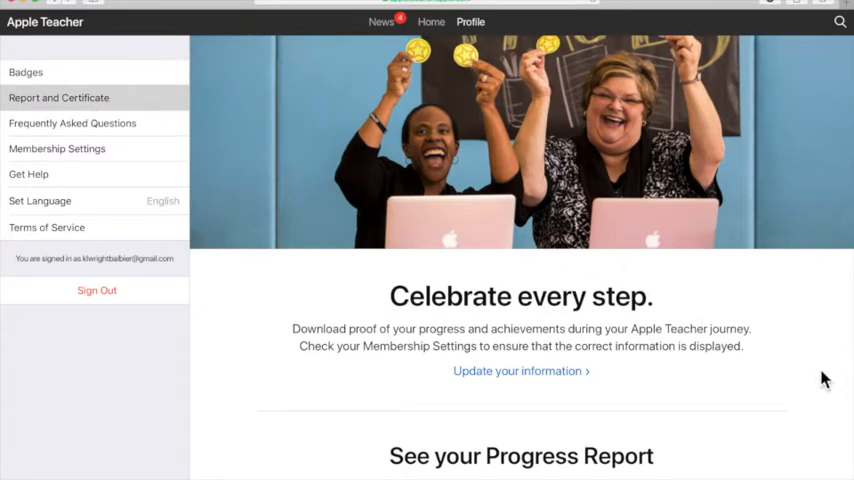
{"action": "scroll", "scroll_direction": "down", "scroll_amount": 3}
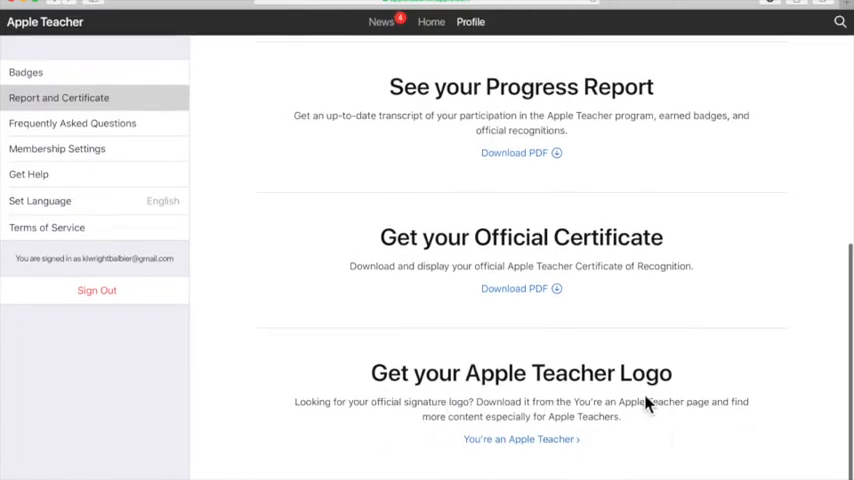
{"action": "left_click", "coordinate": [521, 439]}
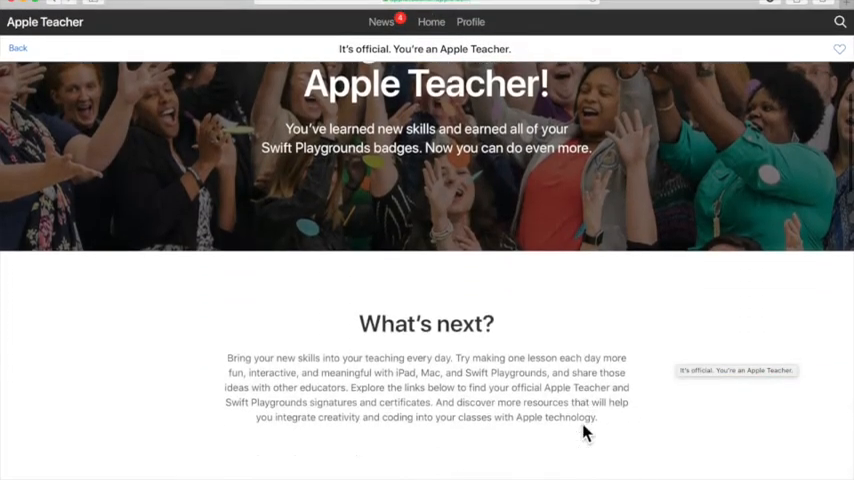
Reach 'Share with the community' and choose Get your profile frame.
{"action": "scroll", "scroll_direction": "down", "scroll_amount": 3}
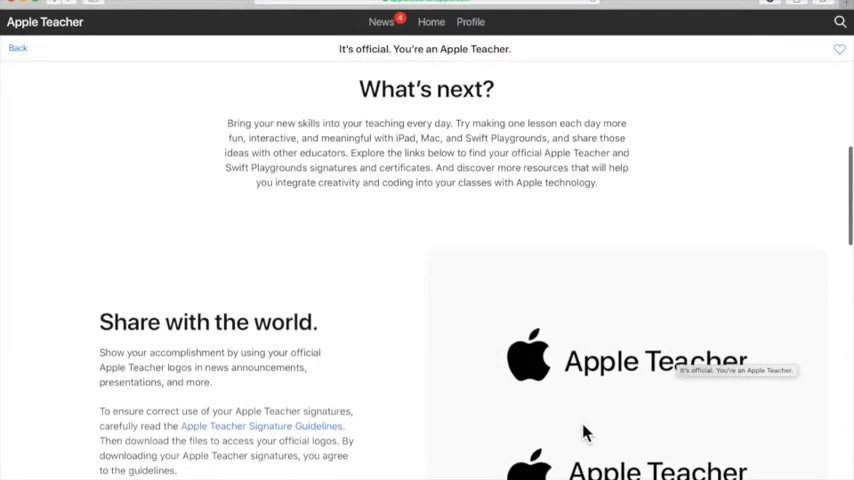
{"action": "scroll", "scroll_direction": "down", "scroll_amount": 3}
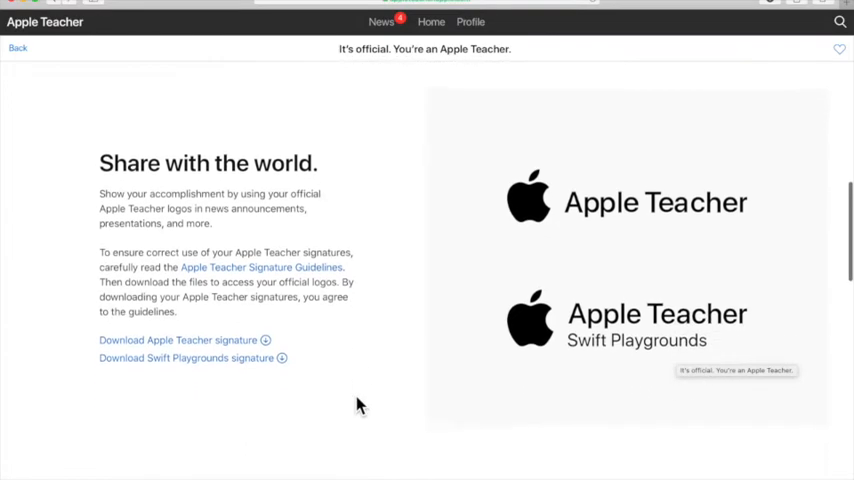
{"action": "scroll", "scroll_direction": "down", "scroll_amount": 3}
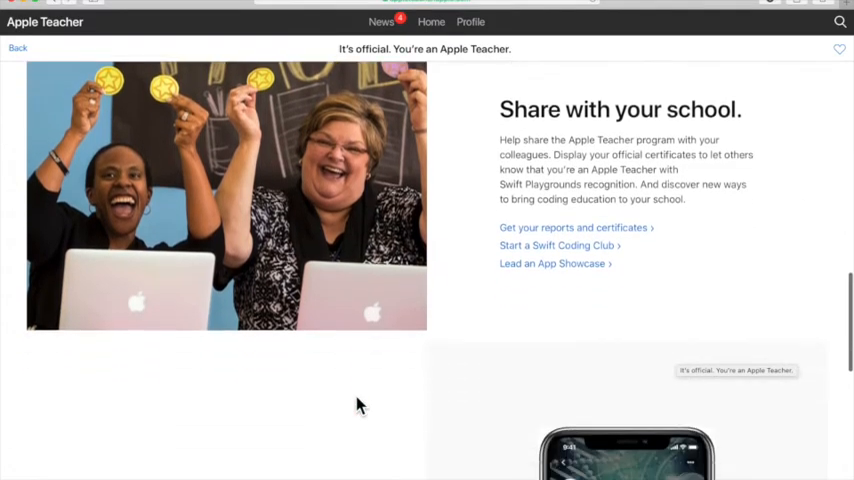
{"action": "scroll", "scroll_direction": "down", "scroll_amount": 3}
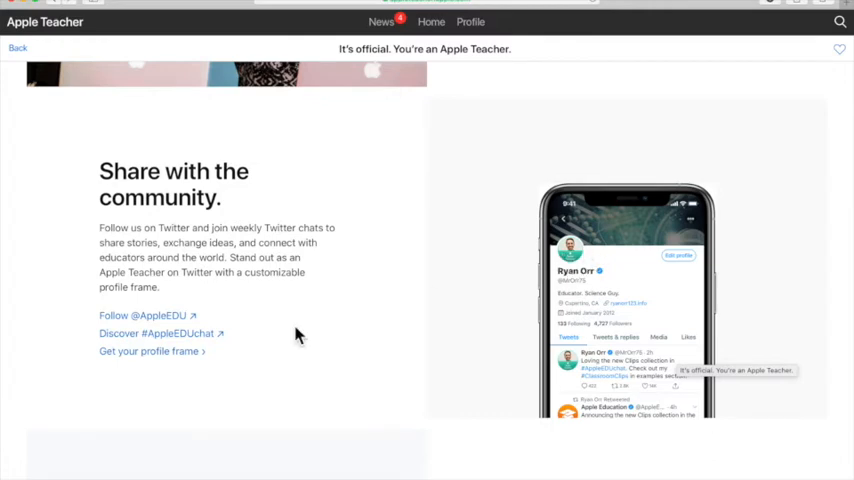
{"action": "mouse_move", "coordinate": [165, 363]}
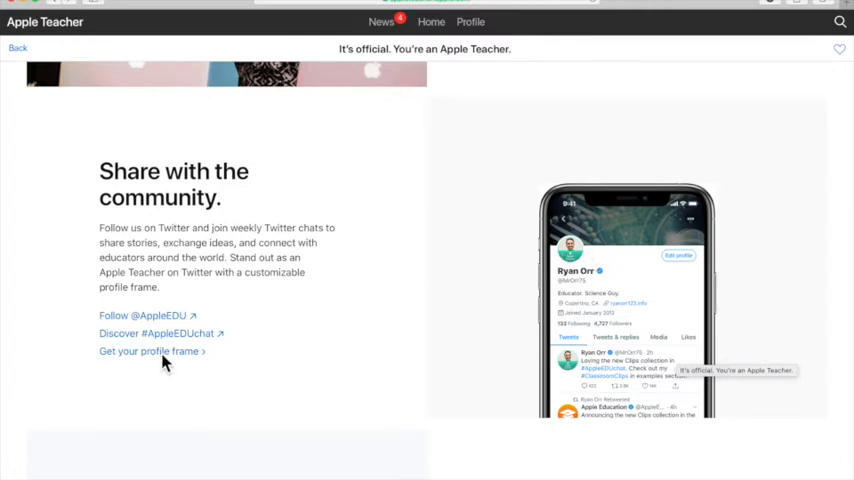
{"action": "left_click", "coordinate": [147, 351]}
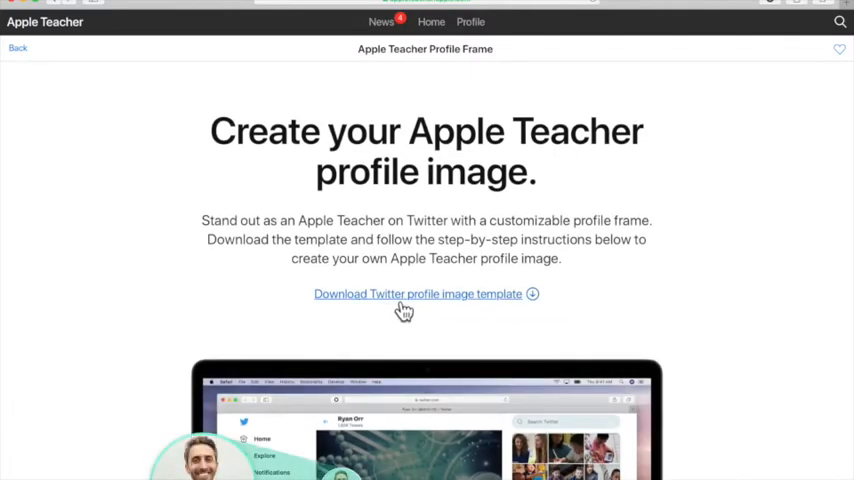
Download the Twitter profile image template and open the .key file from Safari Downloads.
{"action": "left_click", "coordinate": [417, 293]}
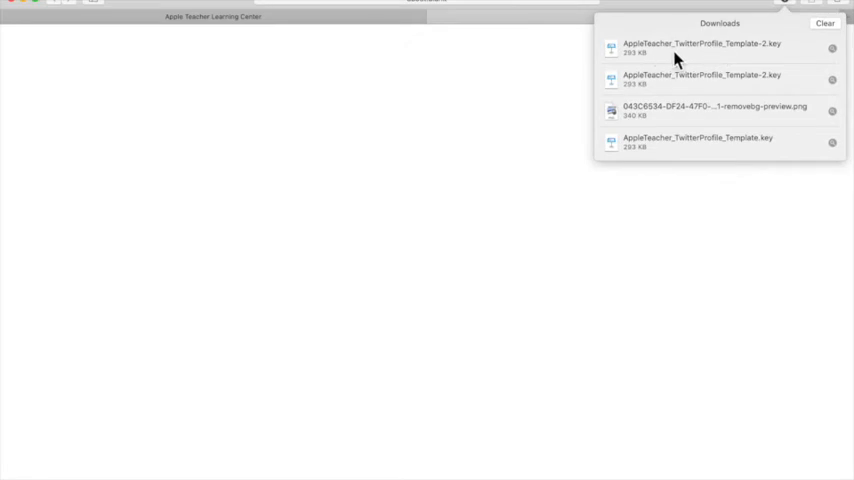
{"action": "left_click", "coordinate": [710, 47]}
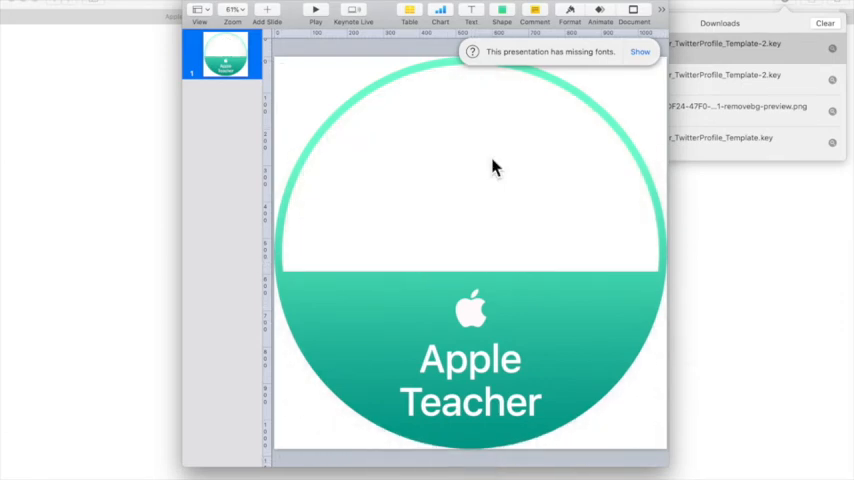
Enlarge the blue image placeholder to about 987 × 998 pt inside the green frame.
{"action": "left_click", "coordinate": [501, 10]}
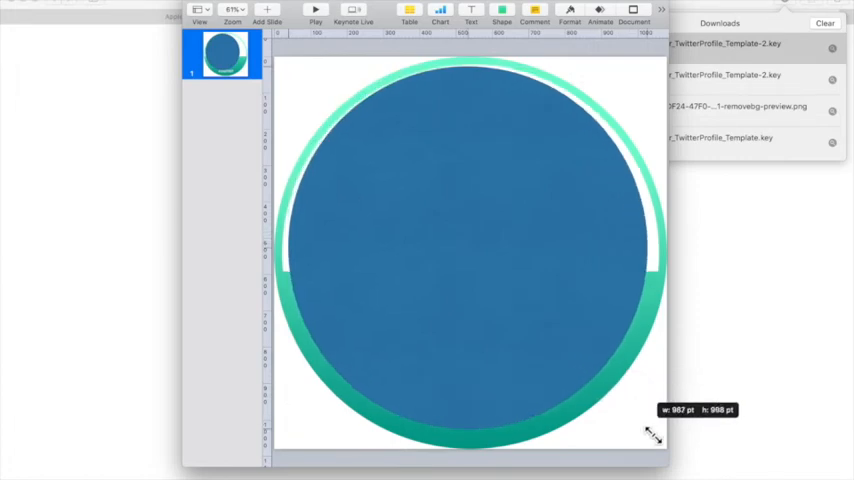
{"action": "left_click_drag", "start_coordinate": [655, 435], "coordinate": [480, 305]}
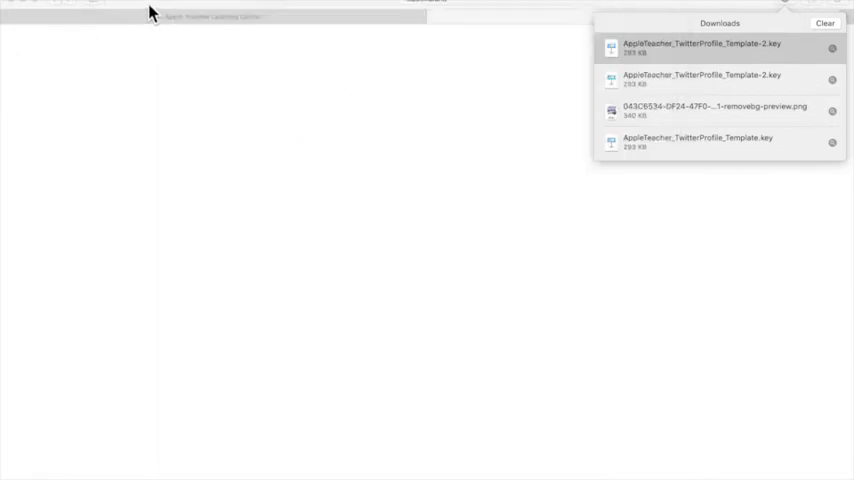
In a new Safari tab, bring up remove.bg at its Upload Image area.
{"action": "left_click", "coordinate": [425, 3]}
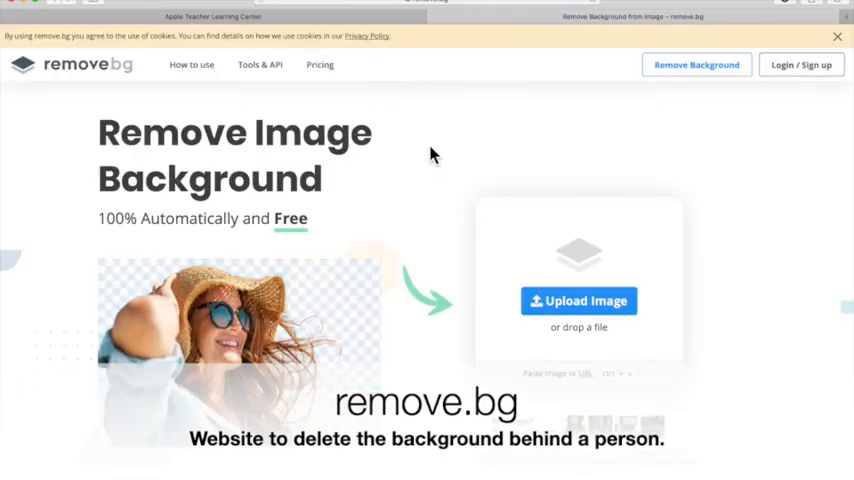
{"action": "mouse_move", "coordinate": [640, 170]}
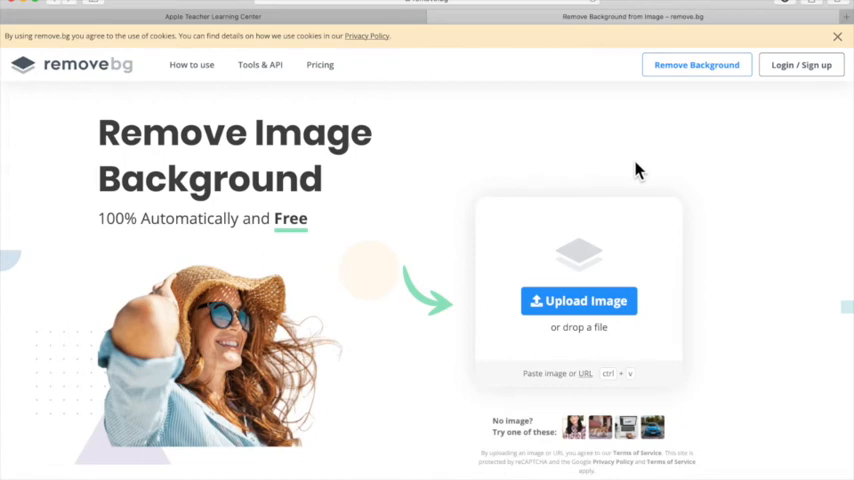
{"action": "scroll", "scroll_direction": "down", "scroll_amount": 3}
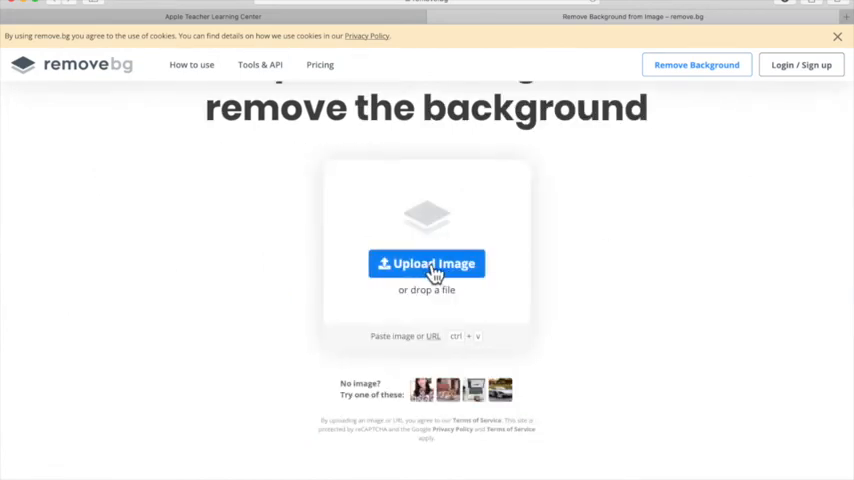
Upload the portrait JPEG from the Desktop and download the background-removed result.
{"action": "left_click", "coordinate": [427, 263]}
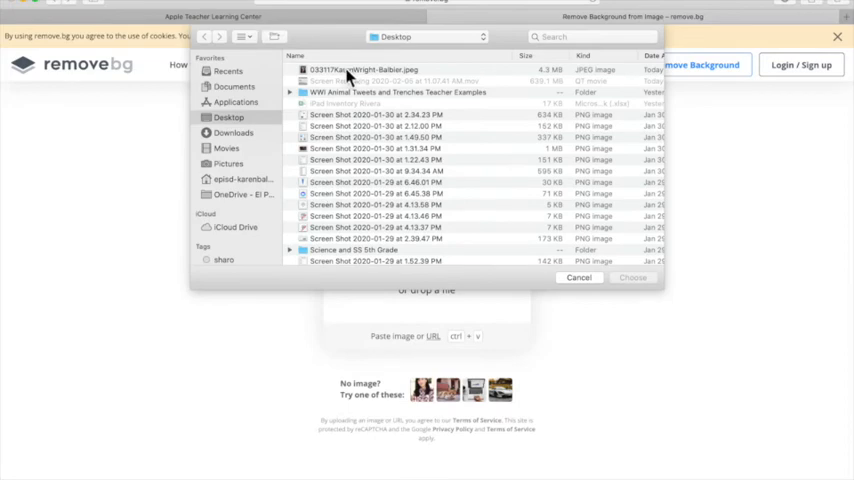
{"action": "left_click", "coordinate": [579, 277]}
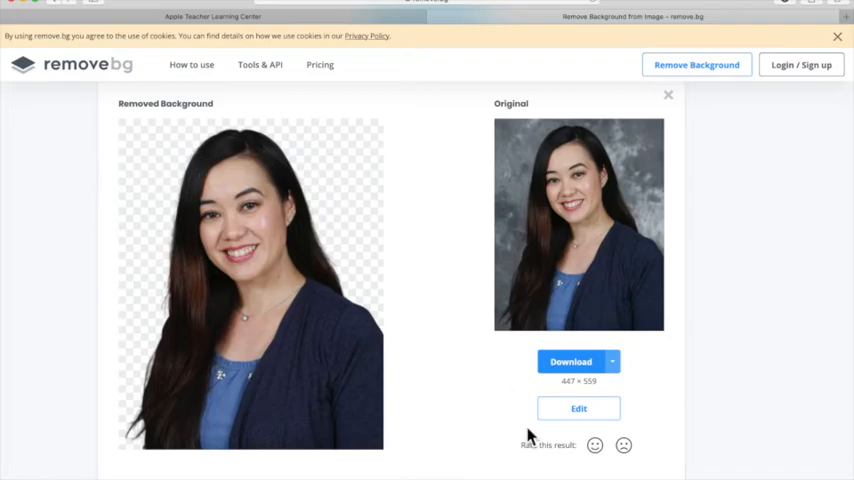
{"action": "left_click", "coordinate": [570, 362]}
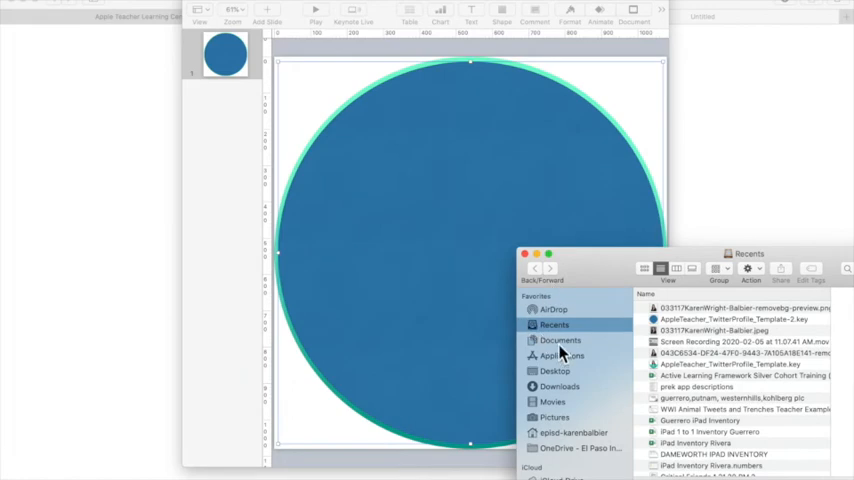
From Downloads, drop the removebg PNG onto the placeholder to fill the circle.
{"action": "left_click", "coordinate": [560, 387]}
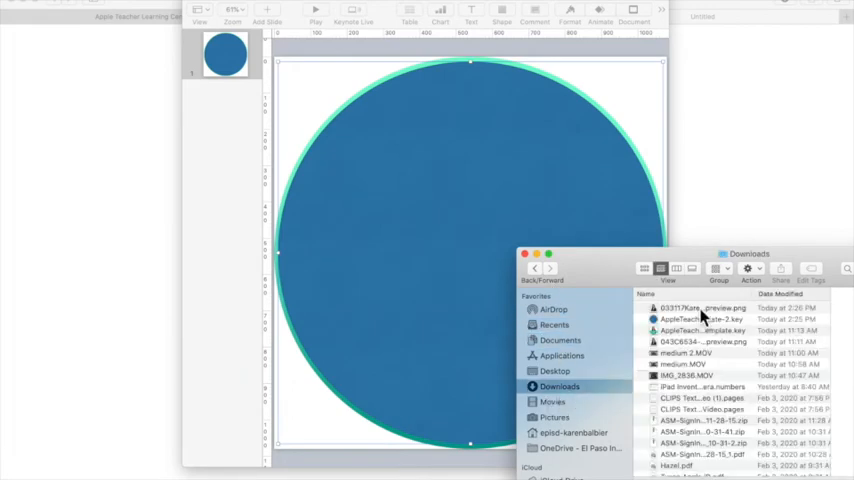
{"action": "left_click", "coordinate": [703, 307]}
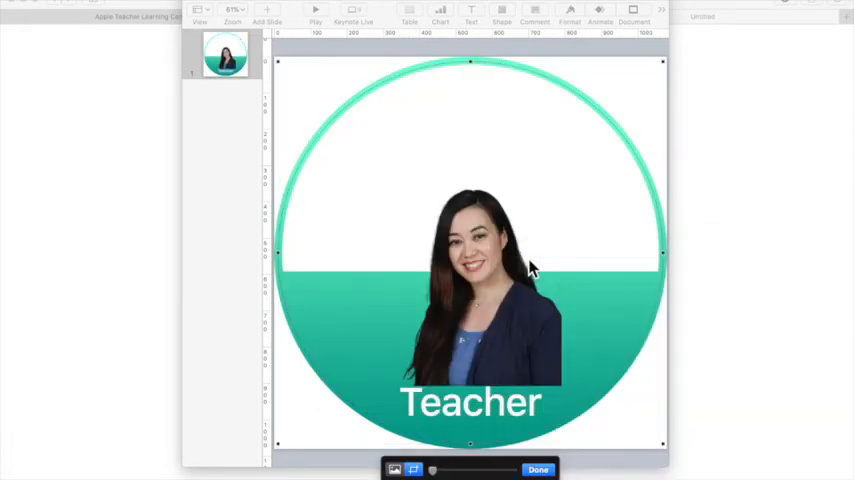
{"action": "mouse_move", "coordinate": [510, 281]}
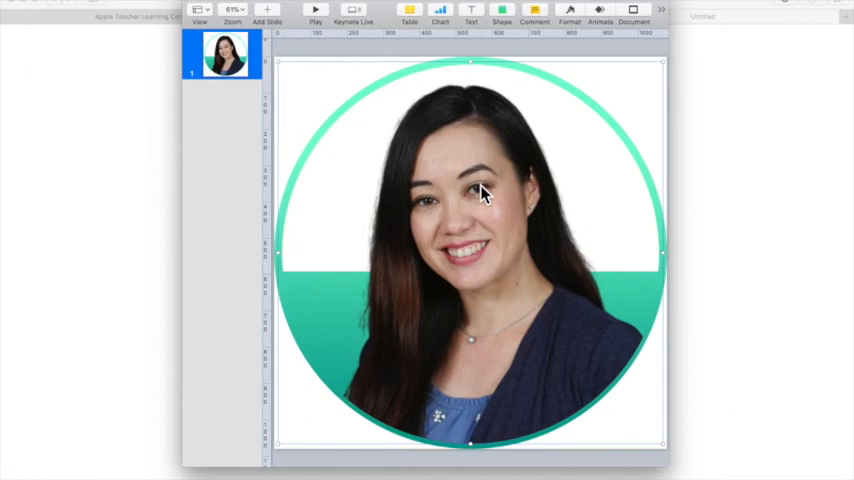
{"action": "mouse_move", "coordinate": [552, 178]}
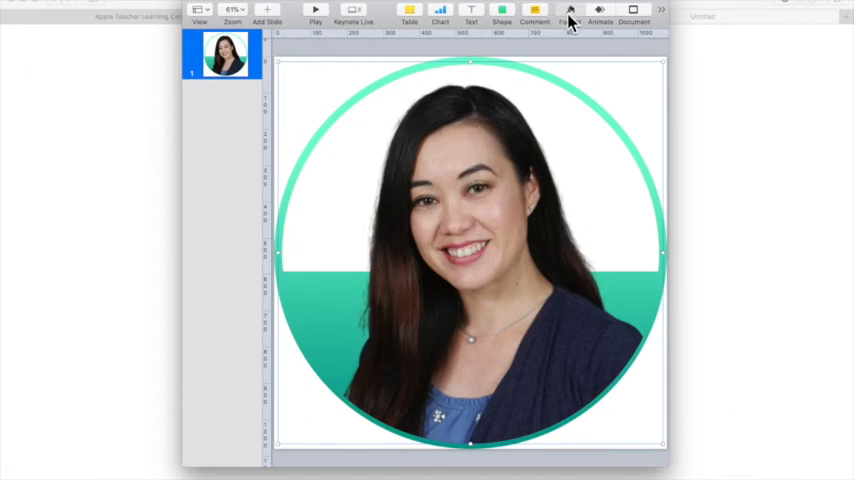
Use Format > Arrange > Back to send the portrait behind the frame's logo and text.
{"action": "left_click", "coordinate": [570, 11]}
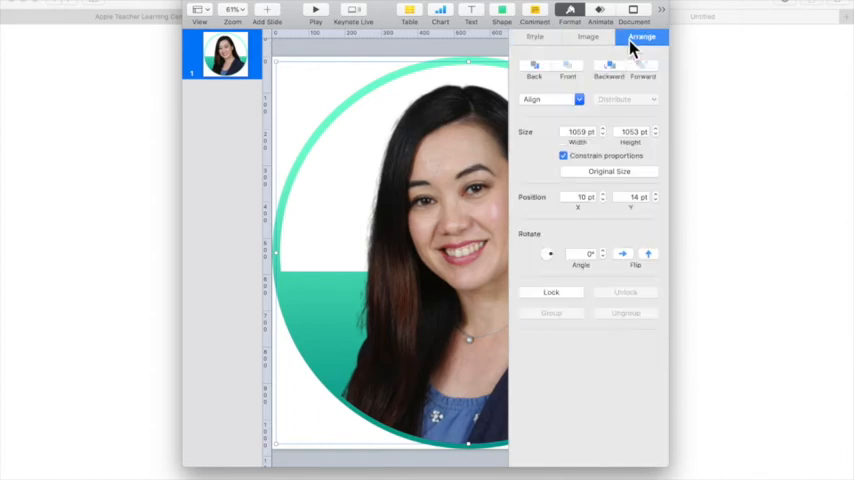
{"action": "left_click", "coordinate": [609, 70]}
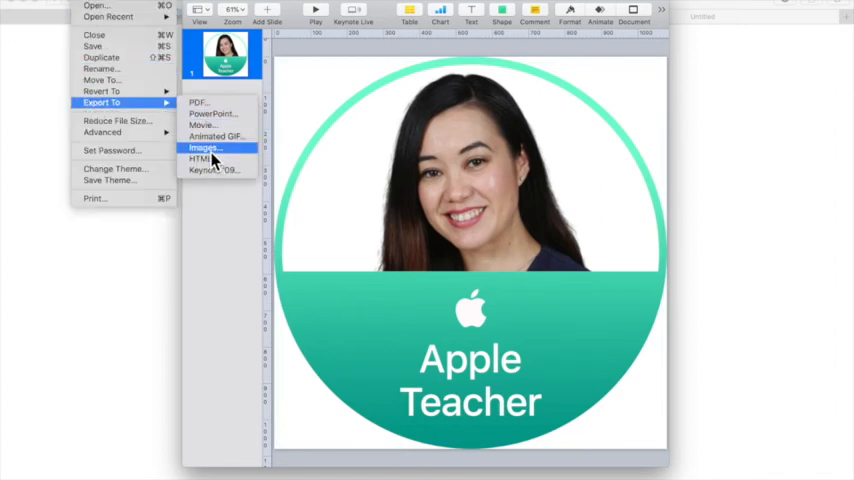
Export the slide via File > Export To > Images as JPEG (High Quality) to the Desktop.
{"action": "left_click", "coordinate": [204, 148]}
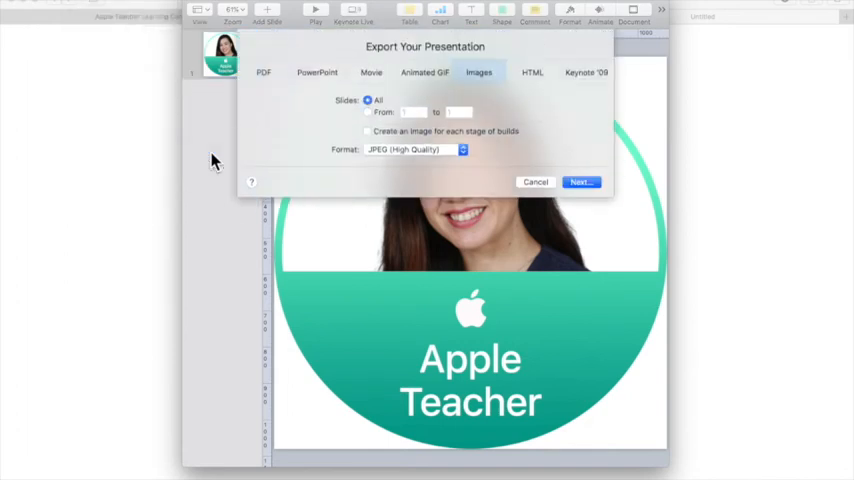
{"action": "left_click", "coordinate": [535, 182]}
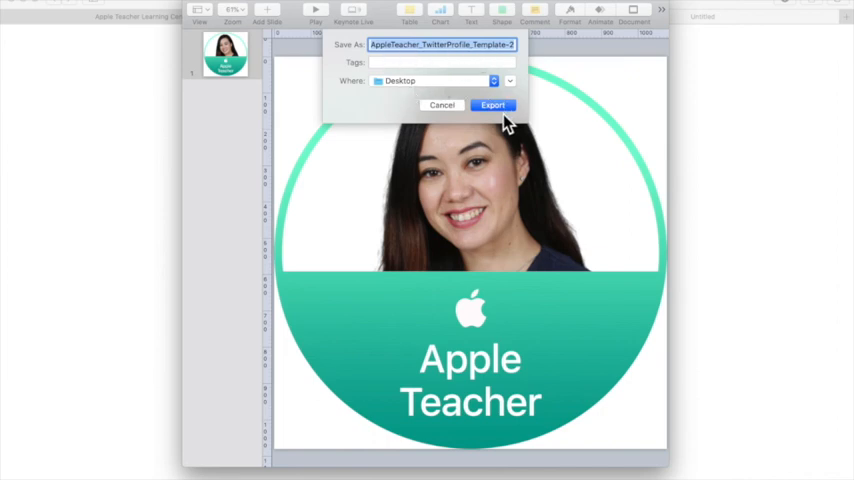
{"action": "left_click", "coordinate": [492, 105]}
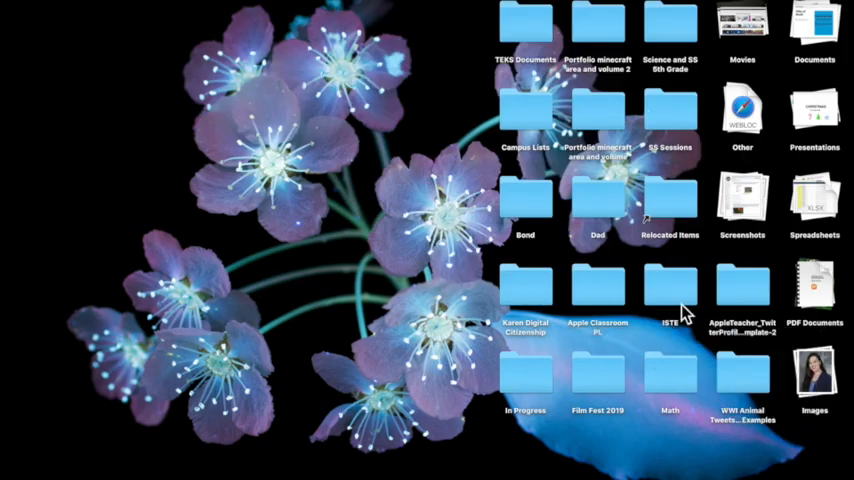
Open the new Desktop folder holding the exported Apple Teacher JPEG.
{"action": "left_click", "coordinate": [742, 290]}
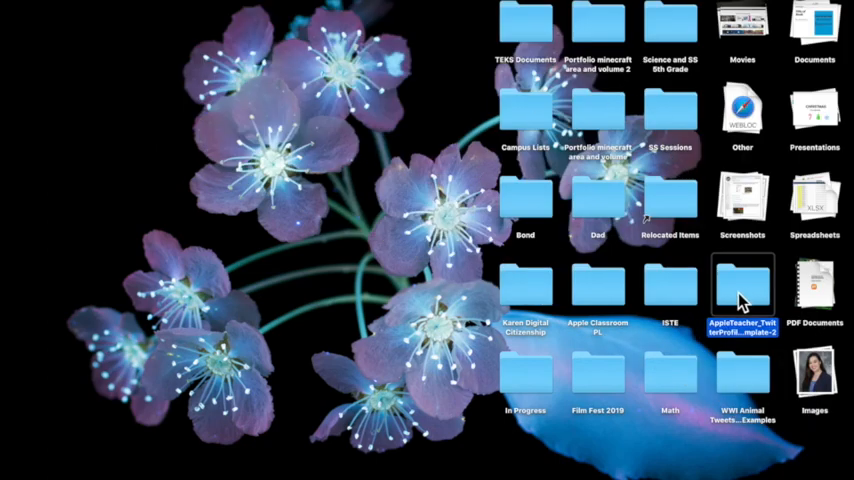
{"action": "double_click", "coordinate": [742, 285]}
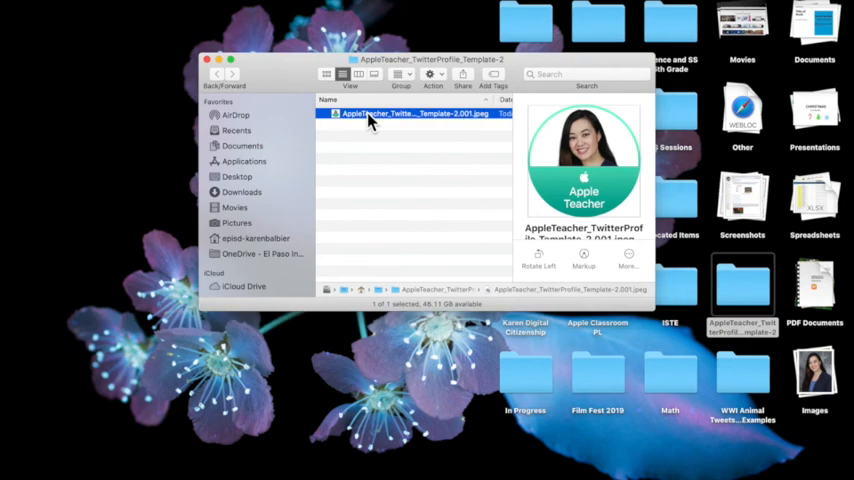